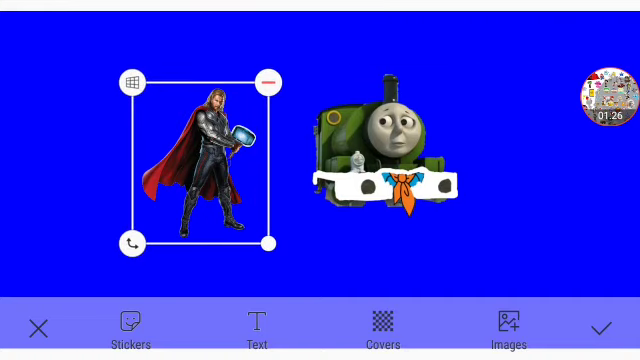
Drag the Thor sticker to the lower right, delete it, then select the Percy train sticker.
{"action": "left_click_drag", "start_coordinate": [200, 160], "coordinate": [490, 180]}
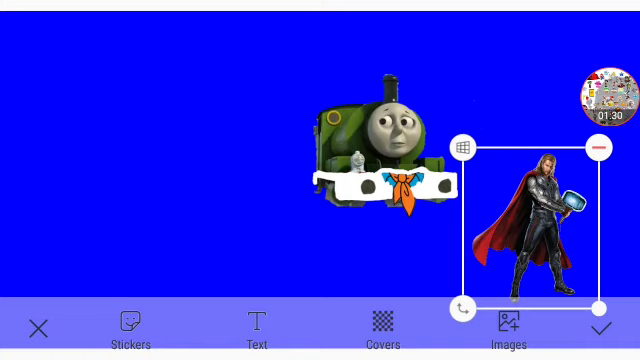
{"action": "left_click", "coordinate": [600, 146]}
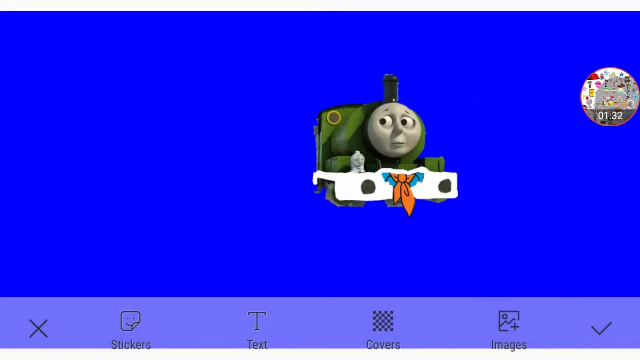
{"action": "left_click", "coordinate": [380, 140]}
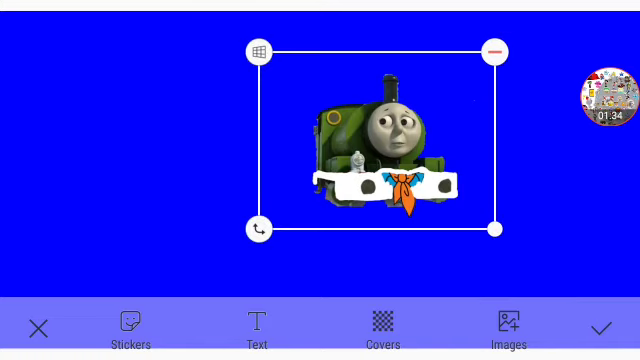